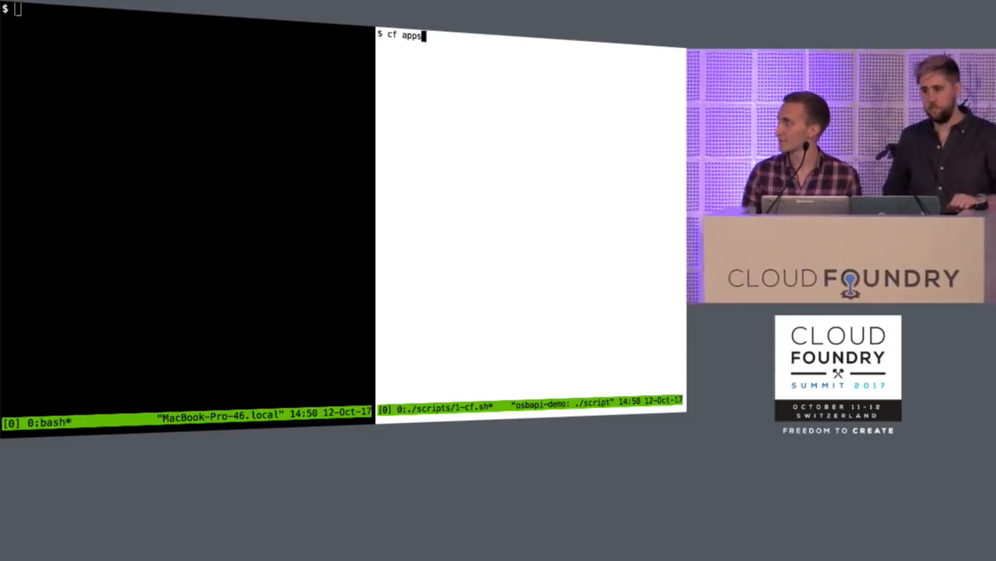
# Run `cf apps` to list the apps in the current space.
pyautogui.press('Return')
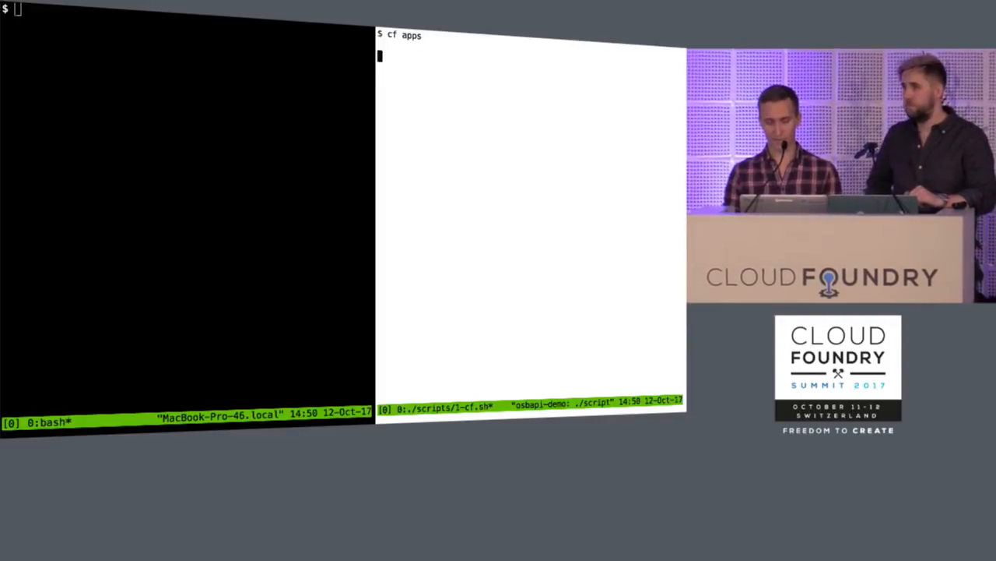
pyautogui.press('Return')
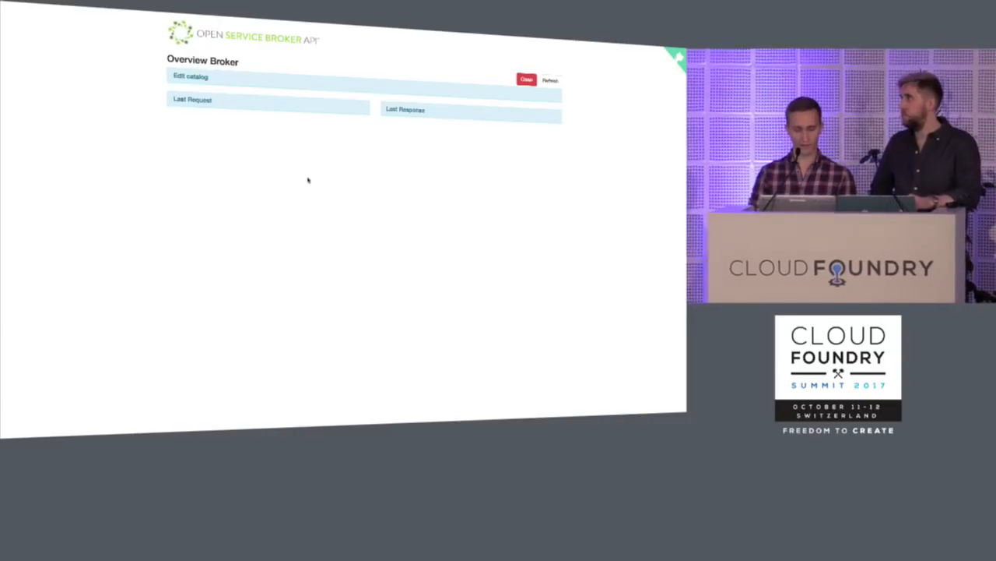
pyautogui.moveTo(272, 223)
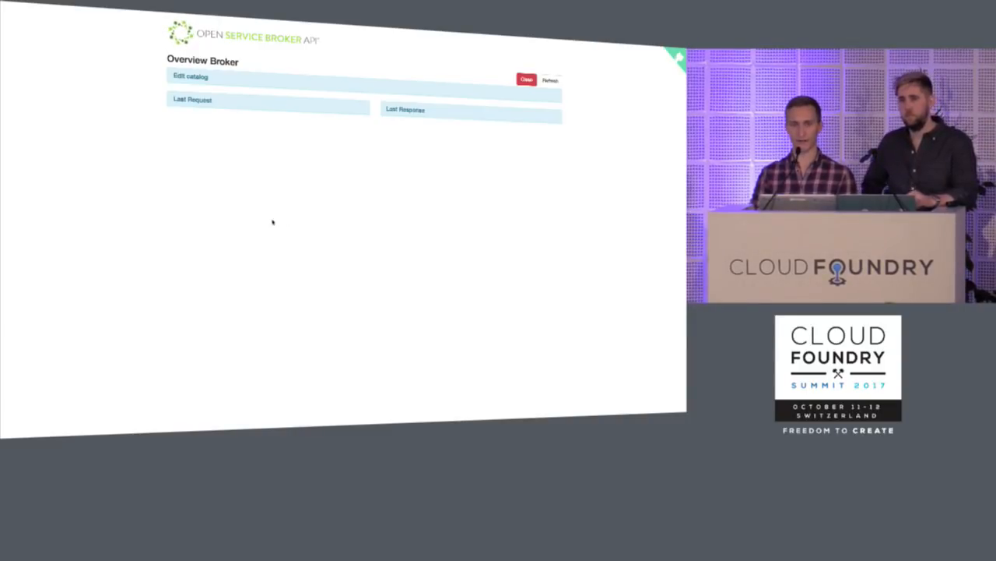
pyautogui.moveTo(282, 239)
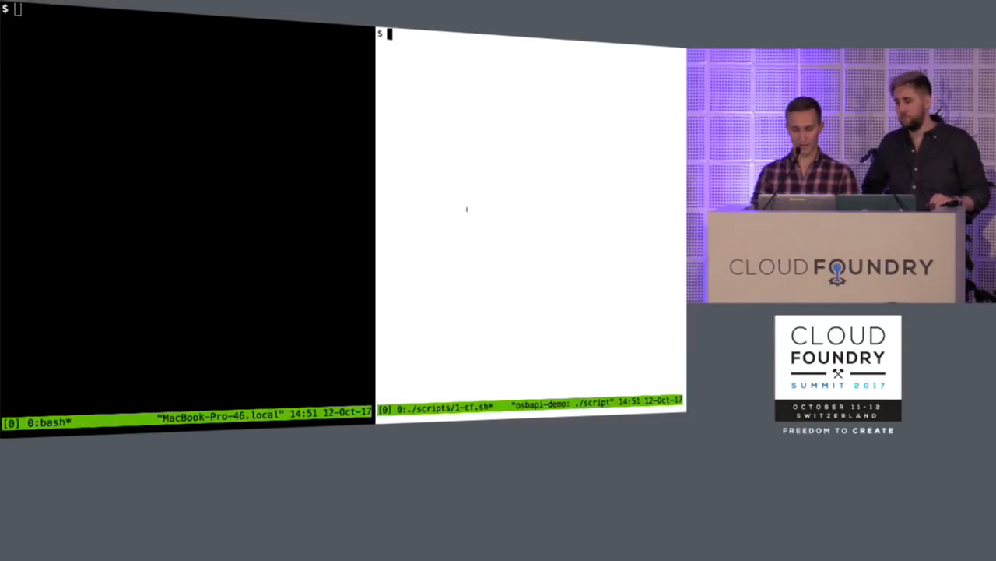
# Run `cf marketplace`, which reports no service offerings in the current org and space.
pyautogui.write('cf marketplace')
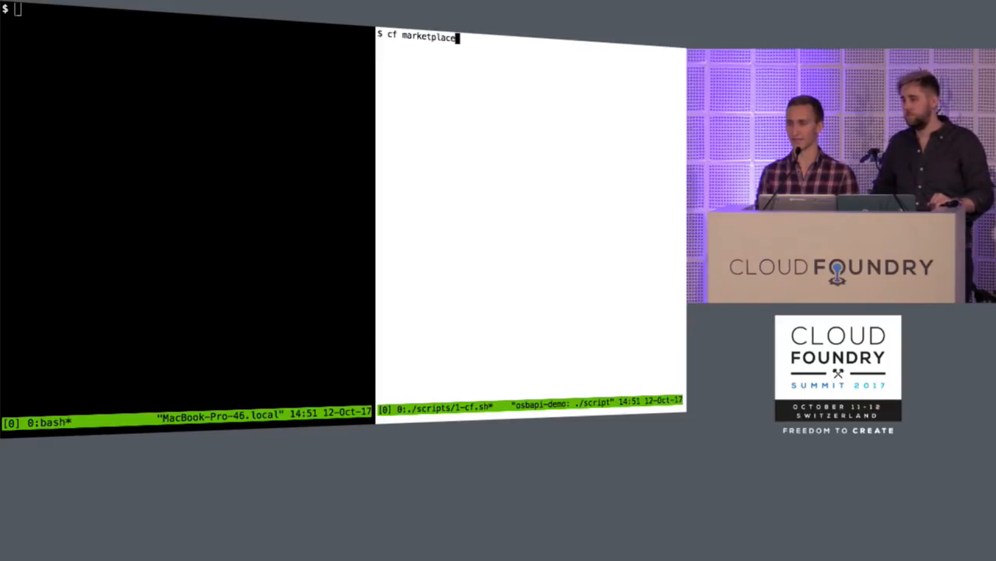
pyautogui.press('Return')
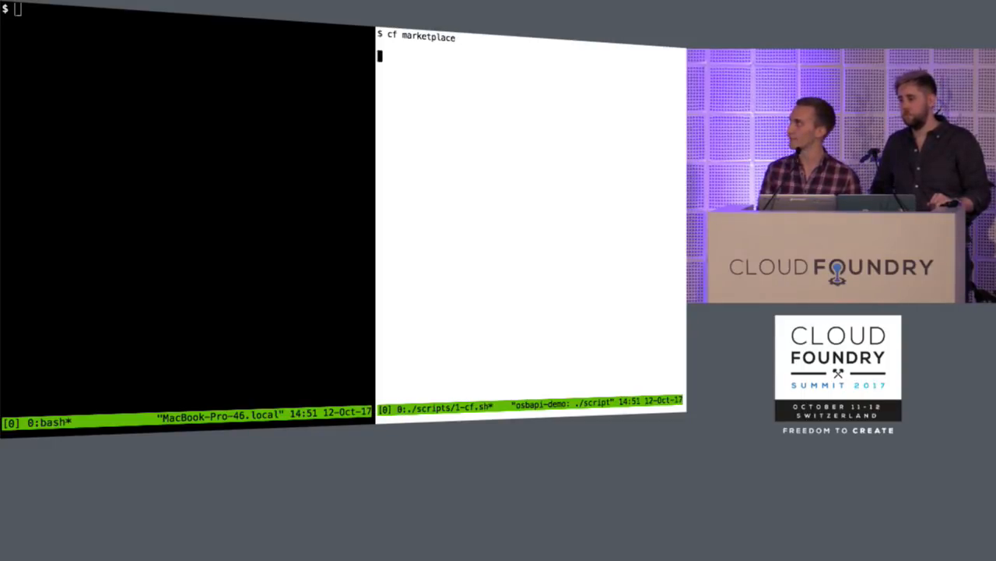
pyautogui.press('Return')
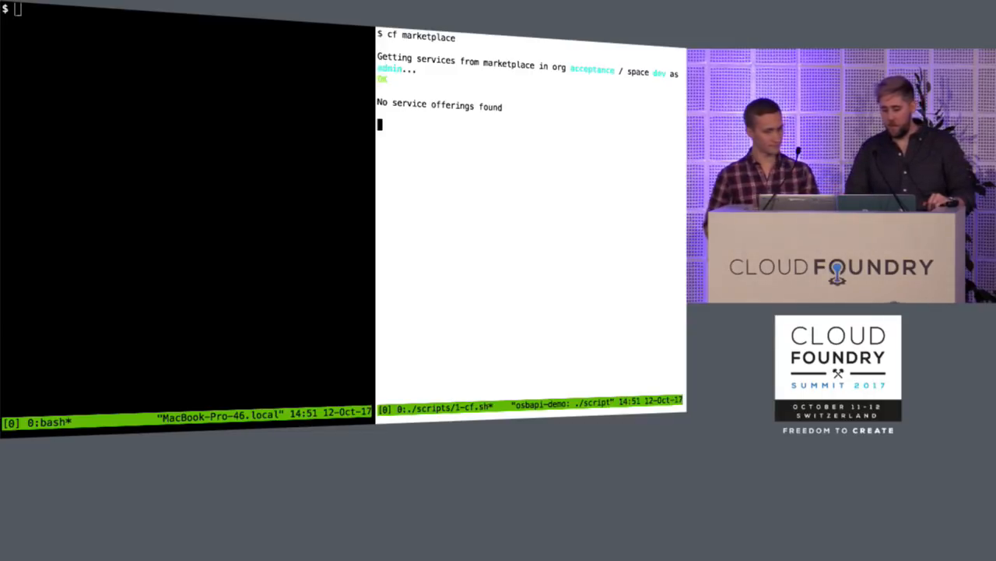
# Query the service-catalog context for brokers and serviceclasses with kubectl.
pyautogui.write('kubectl --context=service-catalog get b')
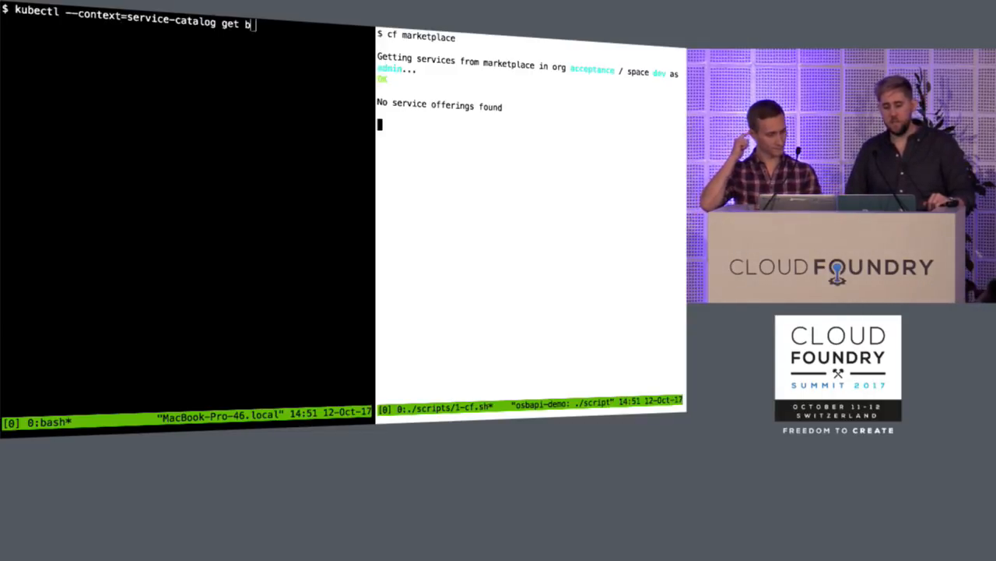
pyautogui.write('rokers,serviceclasses')
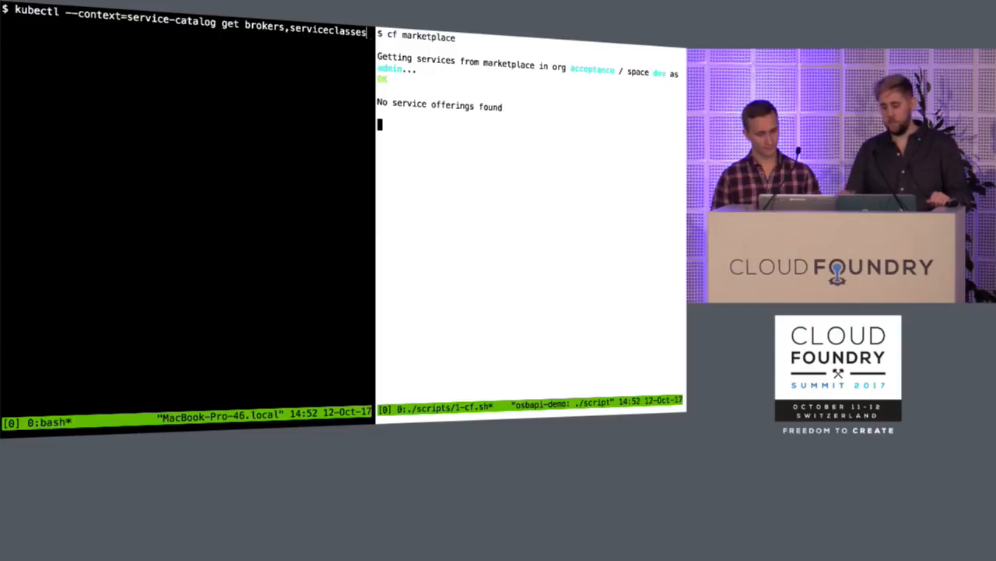
pyautogui.press('Return')
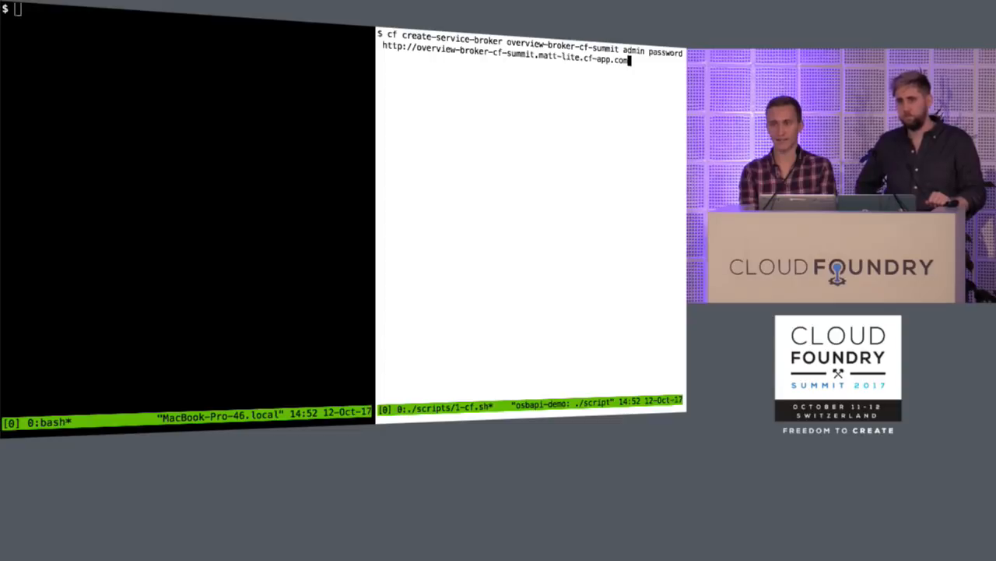
# Register overview-broker-cf-summit via `cf create-service-broker` and run `cf enable-service-access` on it.
pyautogui.press('Return')
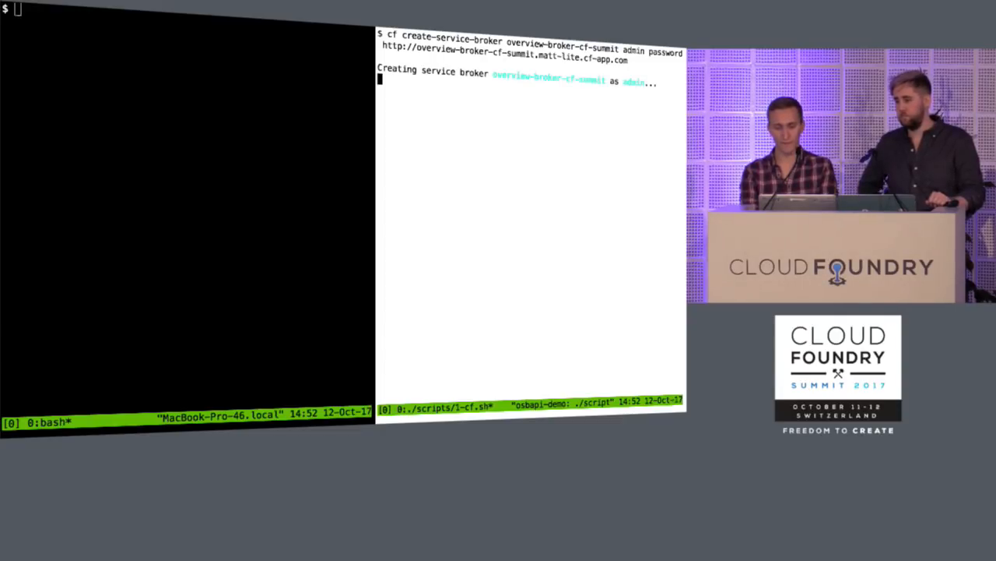
pyautogui.write('cf')
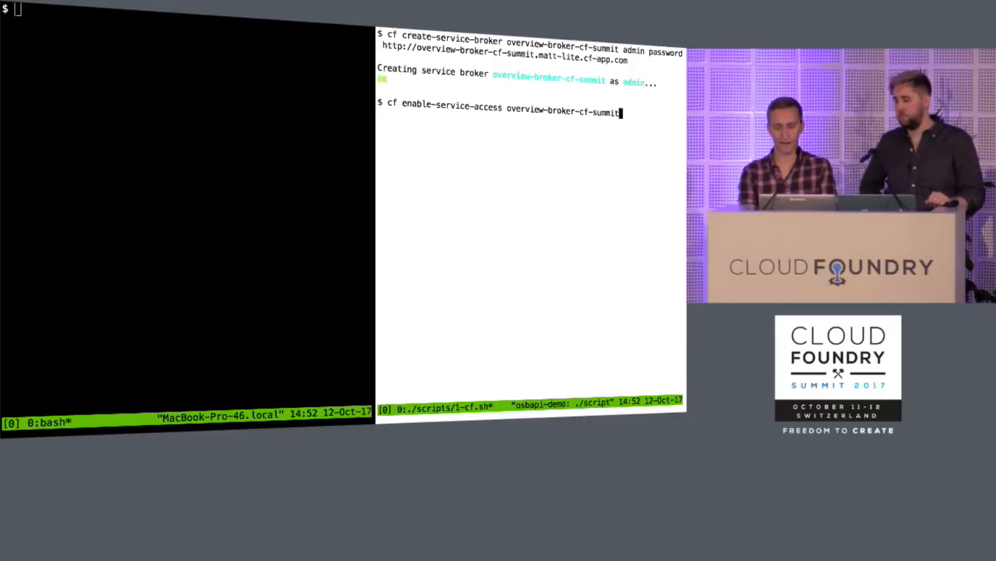
pyautogui.press('Return')
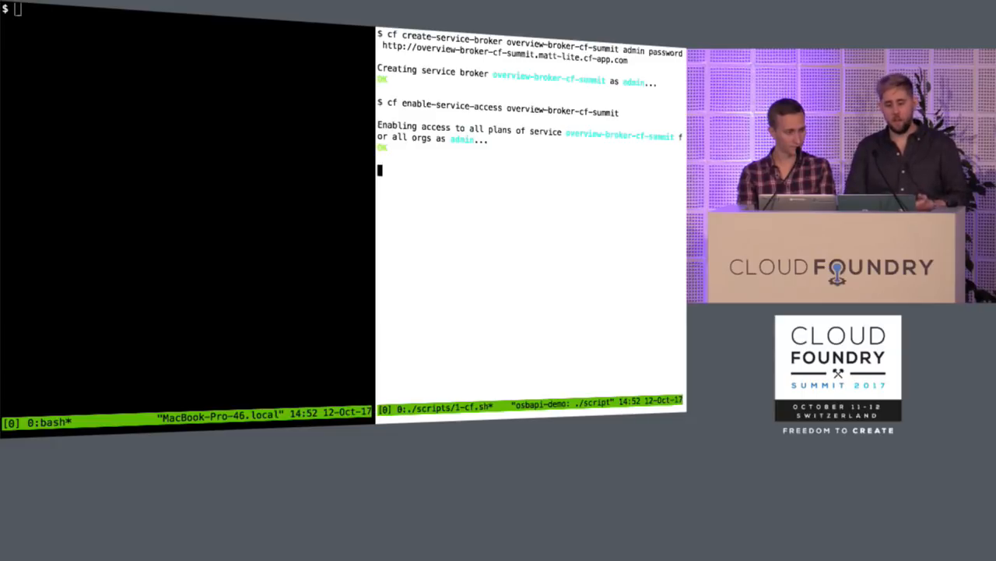
# Review overview-broker.yaml in less and create it in the service-catalog context with kubectl.
pyautogui.write('less /Users/aley/workspace/osbapi-demo/scripts/resou')
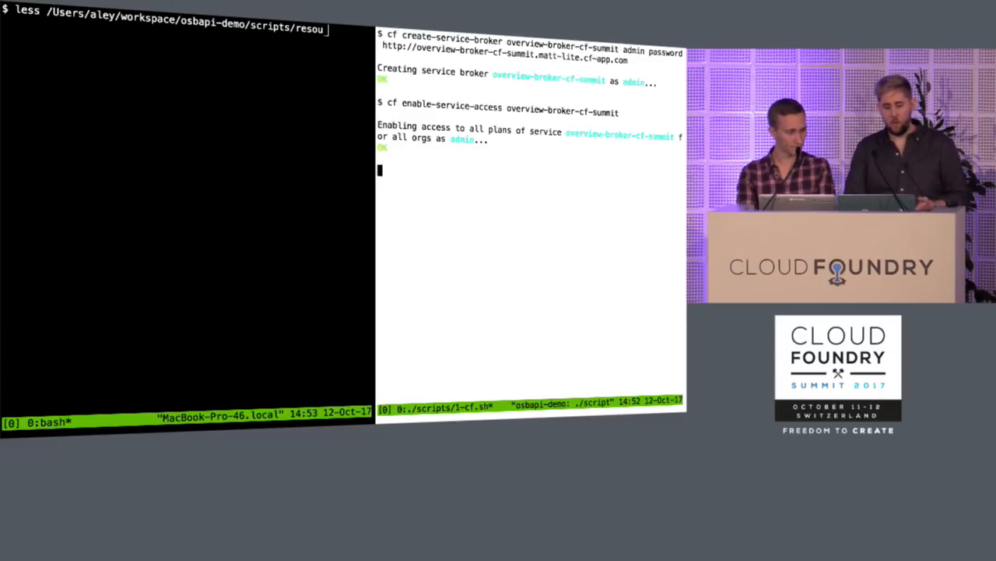
pyautogui.press('Return')
pyautogui.write('kubect')
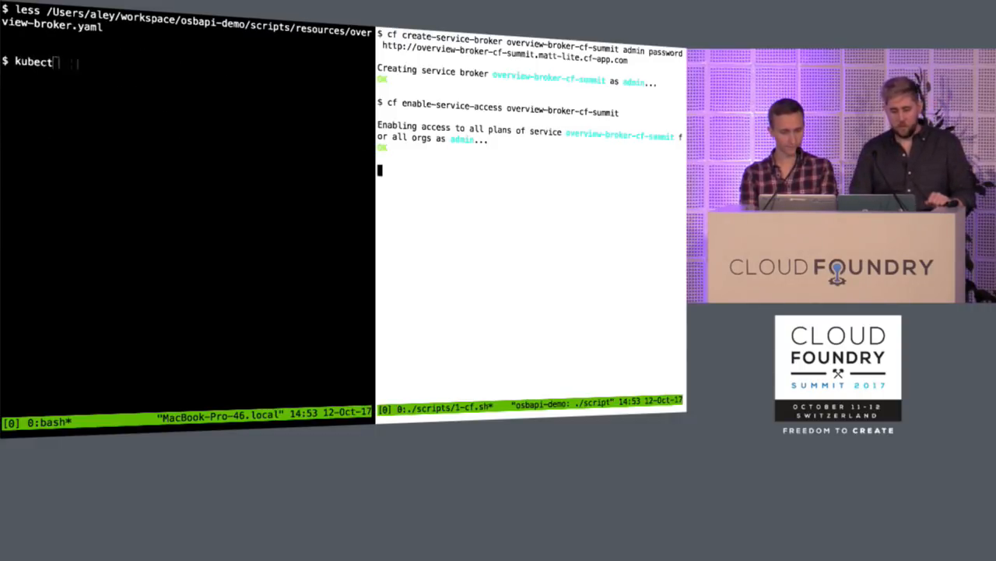
pyautogui.write('--context=service-catalog create -f /Users/aley/workspace/osbapi-demo')
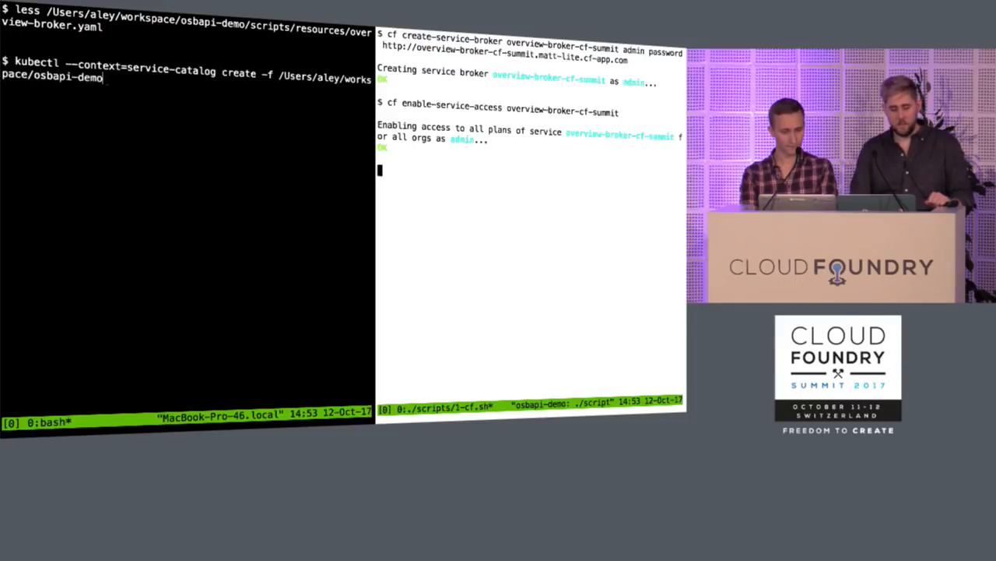
pyautogui.press('Return')
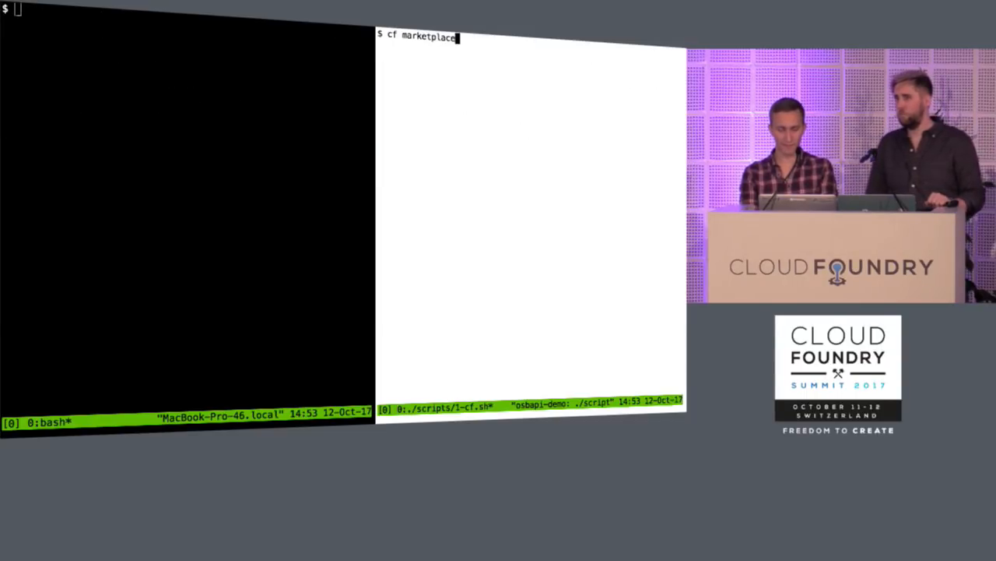
# List the cf marketplace and the Kubernetes serviceclasses, both showing overview-broker-cf-summit.
pyautogui.press('Return')
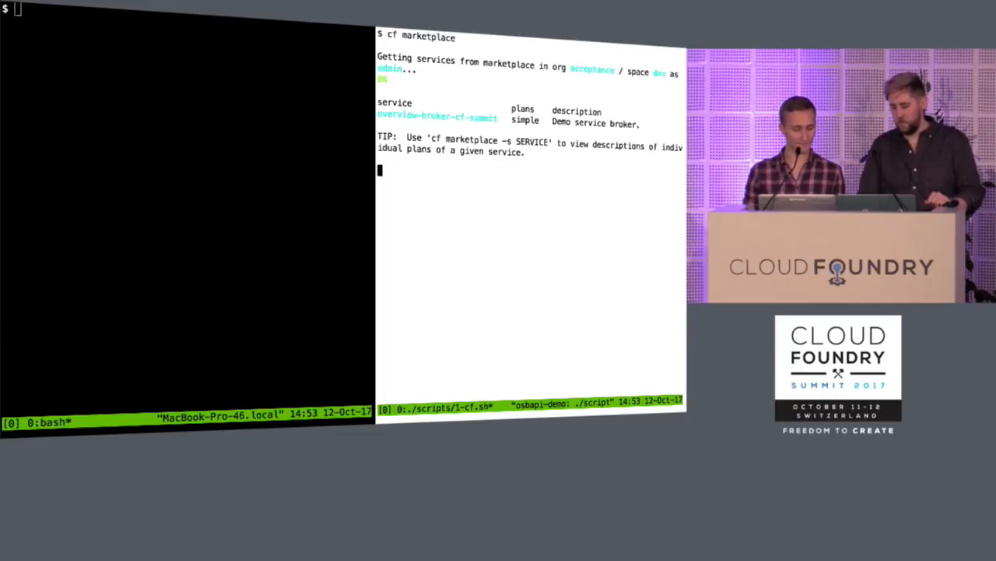
pyautogui.write('kubectl --context=service-catalog get s')
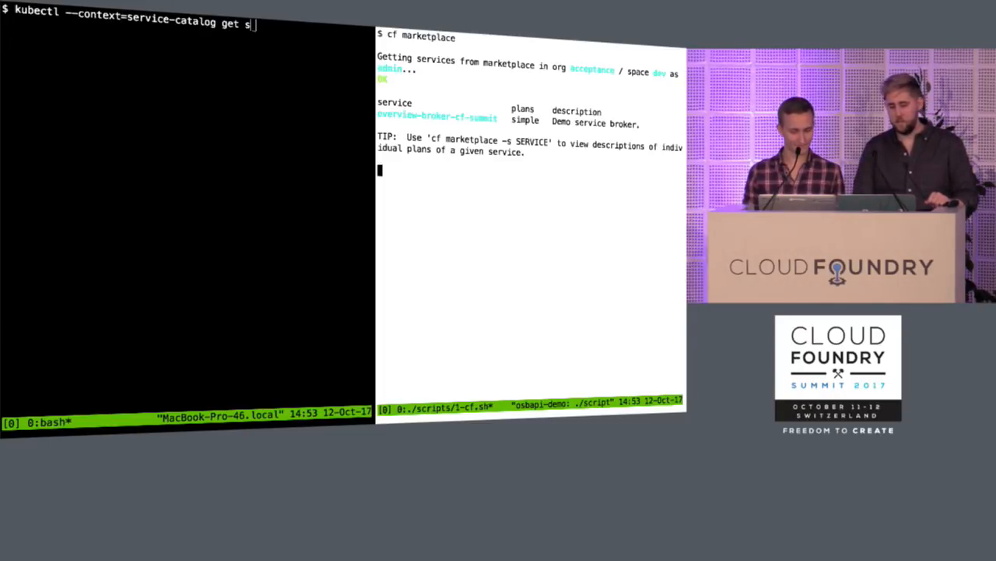
pyautogui.write('erviceclasses')
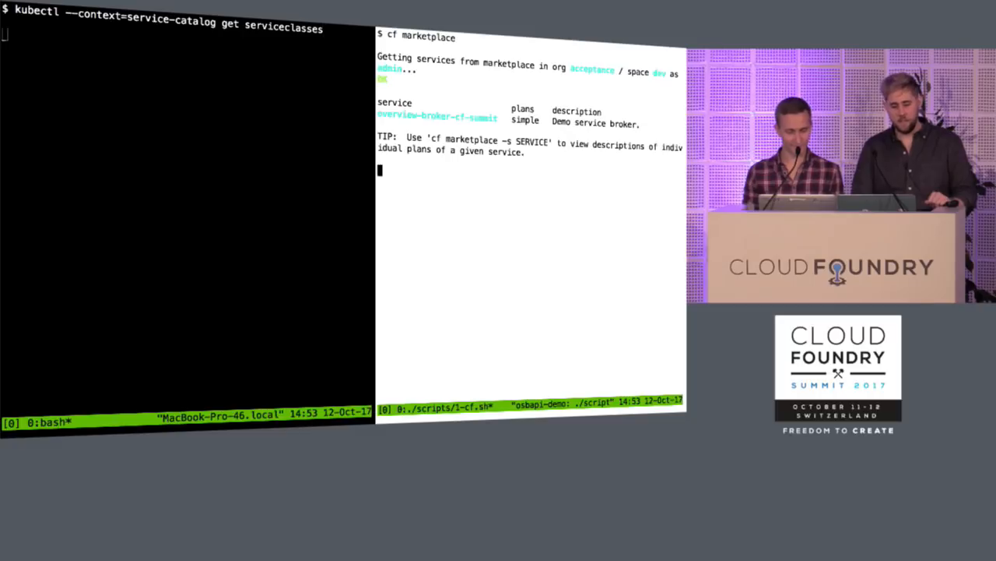
pyautogui.press('Return')
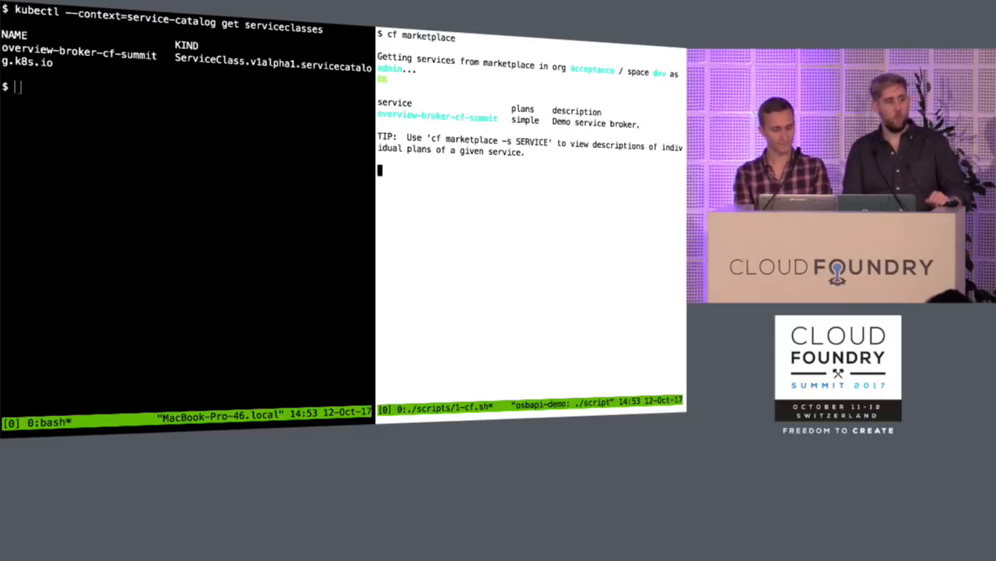
# Show the overview-broker-cf-summit serviceclass as YAML paged through less.
pyautogui.write('kubectl --con')
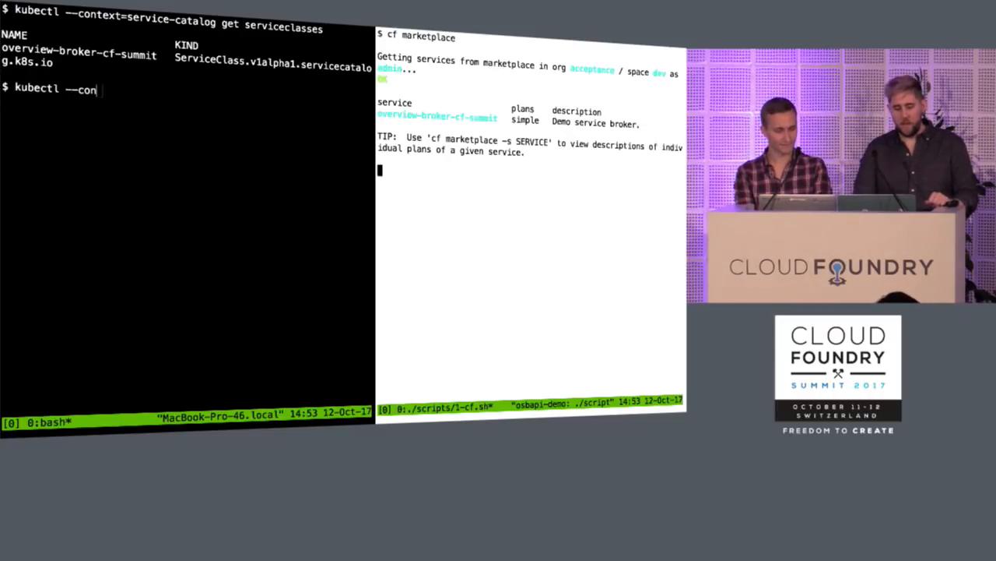
pyautogui.write('text=service-catalog get serviceclass overview-broker-cf-summit -o yaml')
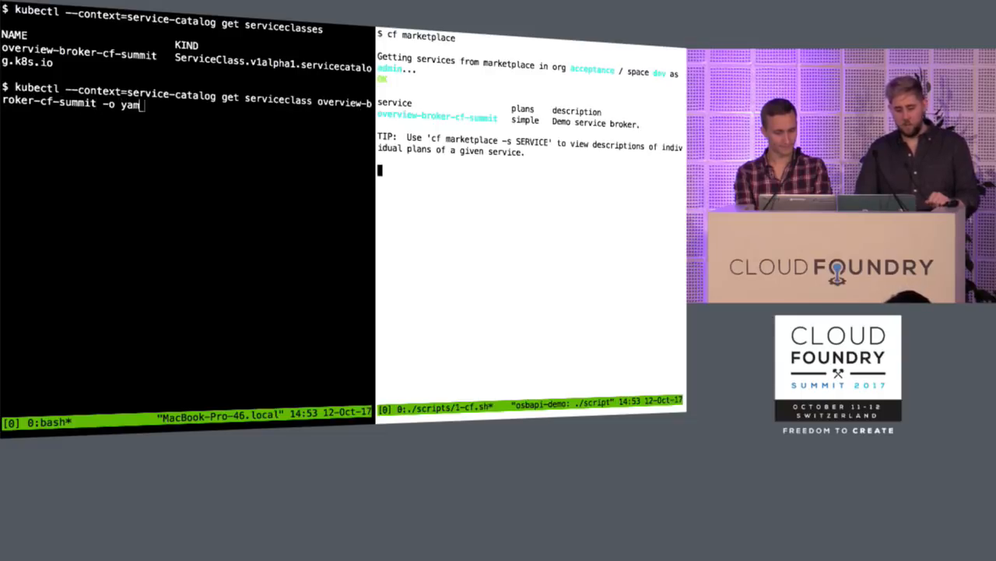
pyautogui.write('l | less')
pyautogui.press('Return')
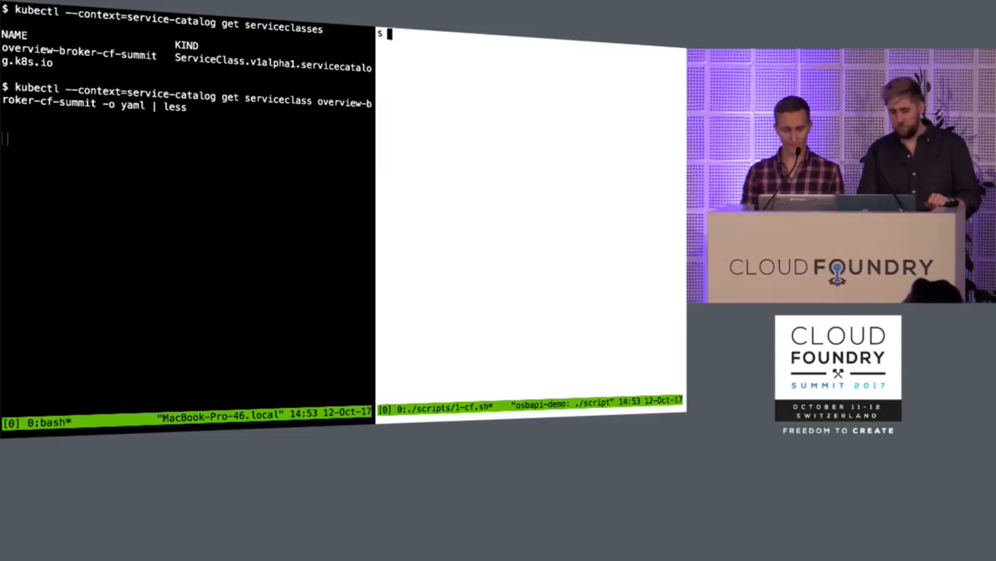
# Create the Cloud Foundry instance my-service on the simple plan of overview-broker-cf-summit.
pyautogui.write('cf create-service overview-broker-cf-summit simpl')
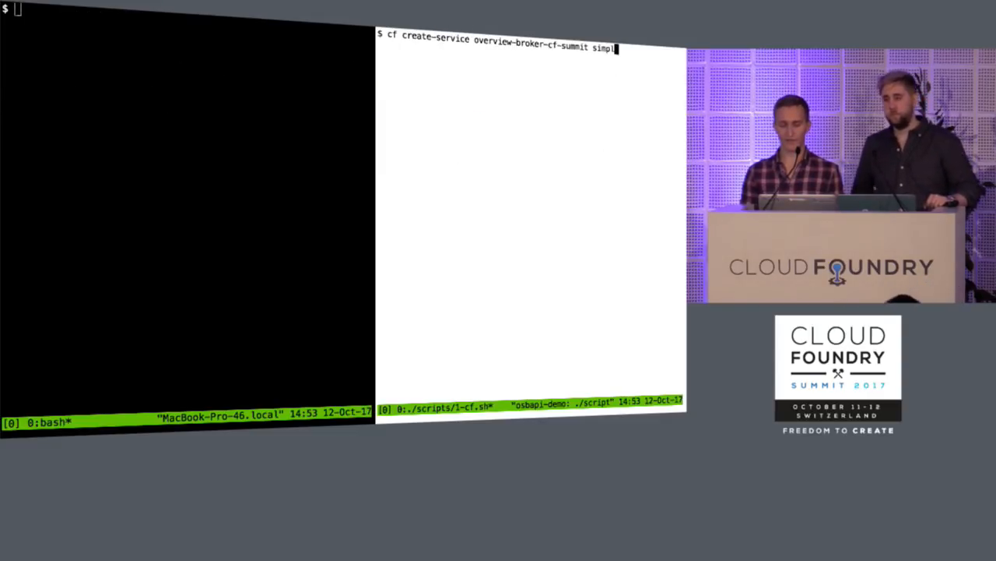
pyautogui.write('e my-service')
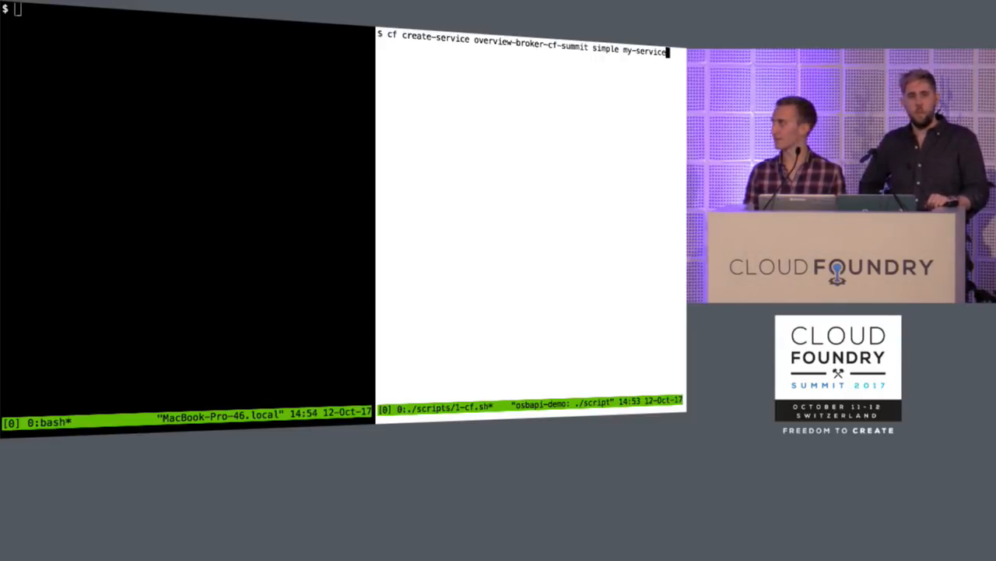
pyautogui.press('Return')
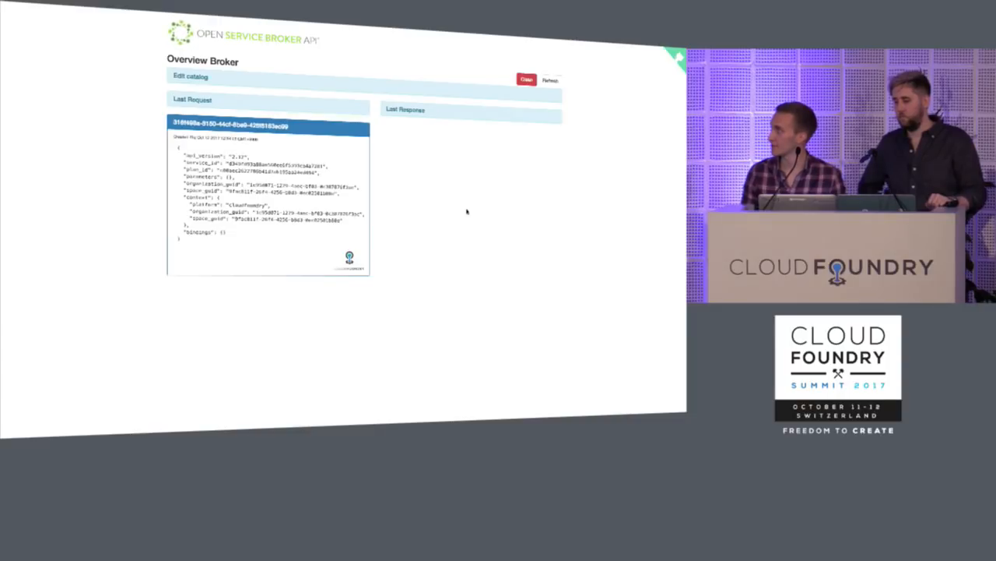
pyautogui.moveTo(348, 277)
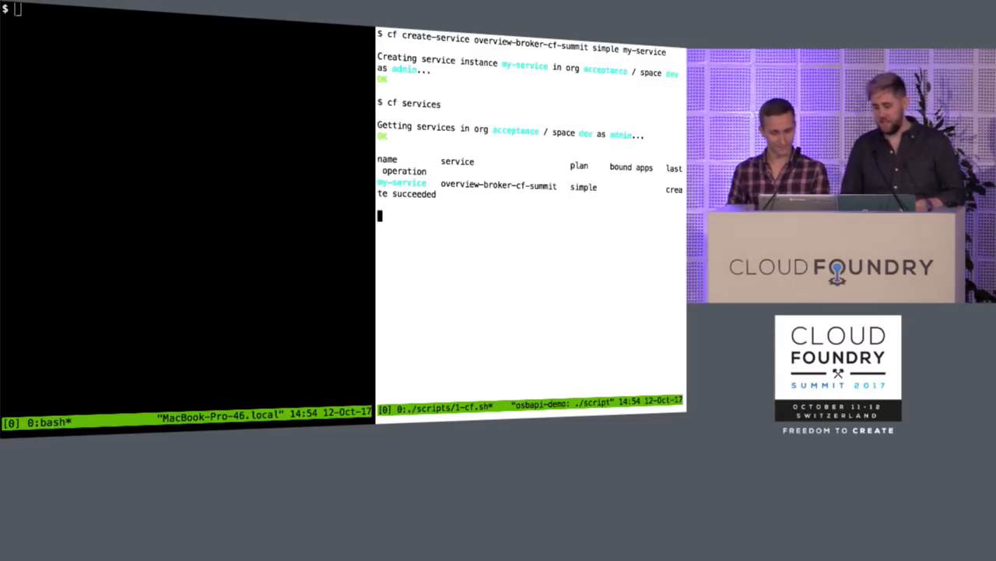
# Enter the `kubectl create ns development` command at the left pane prompt.
pyautogui.write('kubectl create ns development')
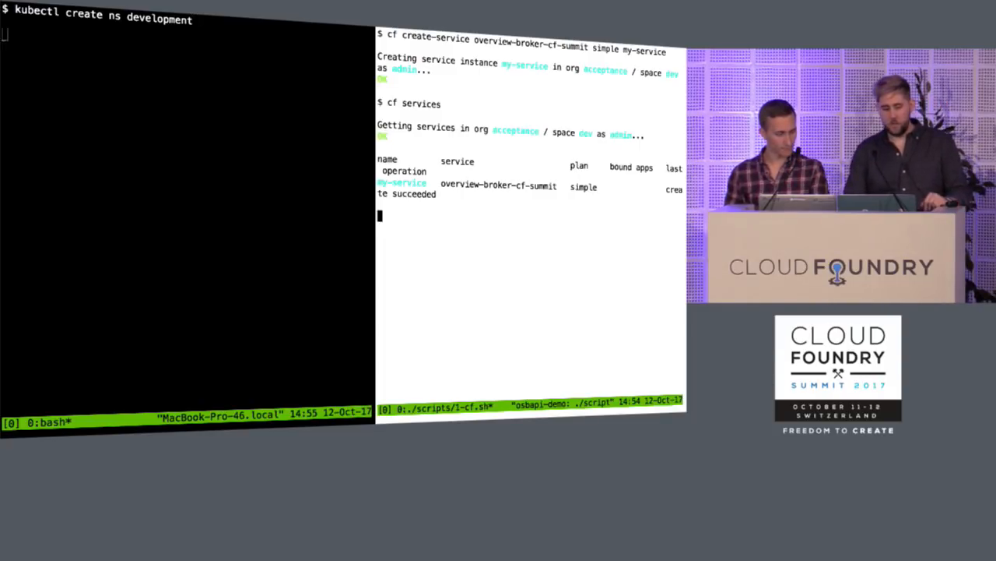
# Read the overview-instance.yaml manifest in less and prepare its kubectl create command.
pyautogui.write('less /Users/aley/workspace/osbapi-demo/scripts/resources/overview-instance.yaml')
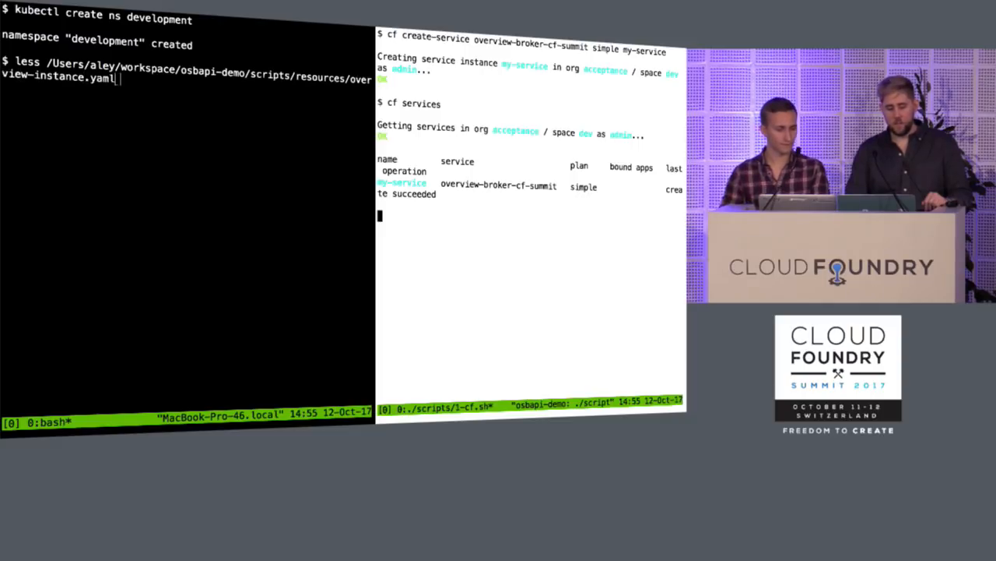
pyautogui.press('Return')
pyautogui.write('kubectl --context=service-cata')
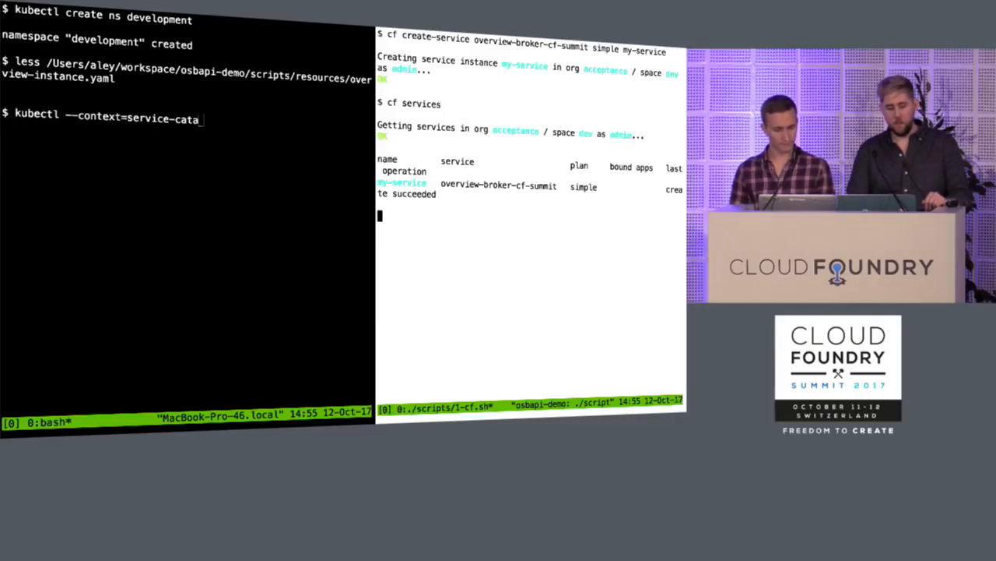
pyautogui.write('log create -f /Users/aley/workspace/osbapi-demo/scripts/resources/overview-instance.yaml')
pyautogui.write('kubectl --context=service-catalog -n development get instances -o yaml | less')
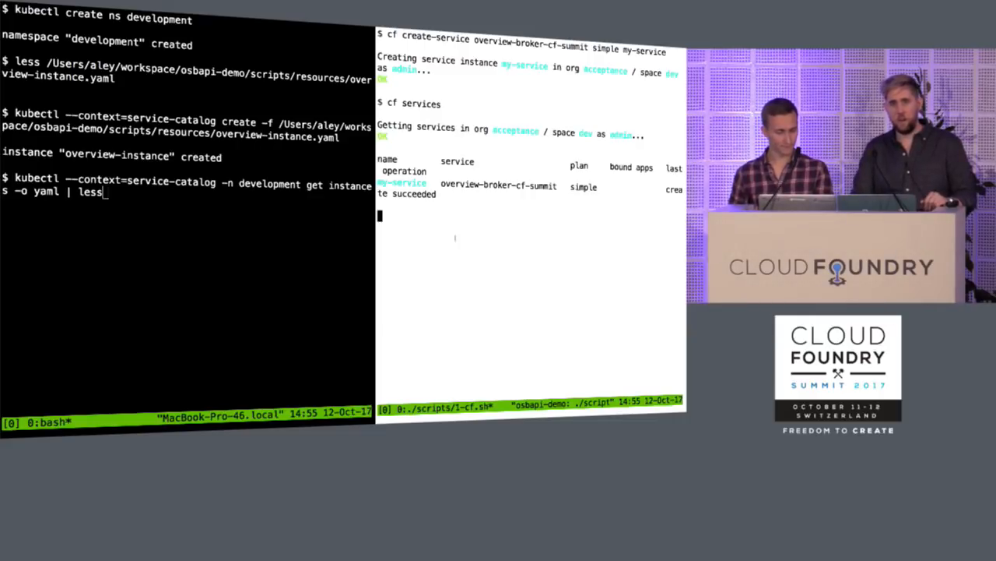
# Show the development namespace's service instances as YAML in less.
pyautogui.press('Return')
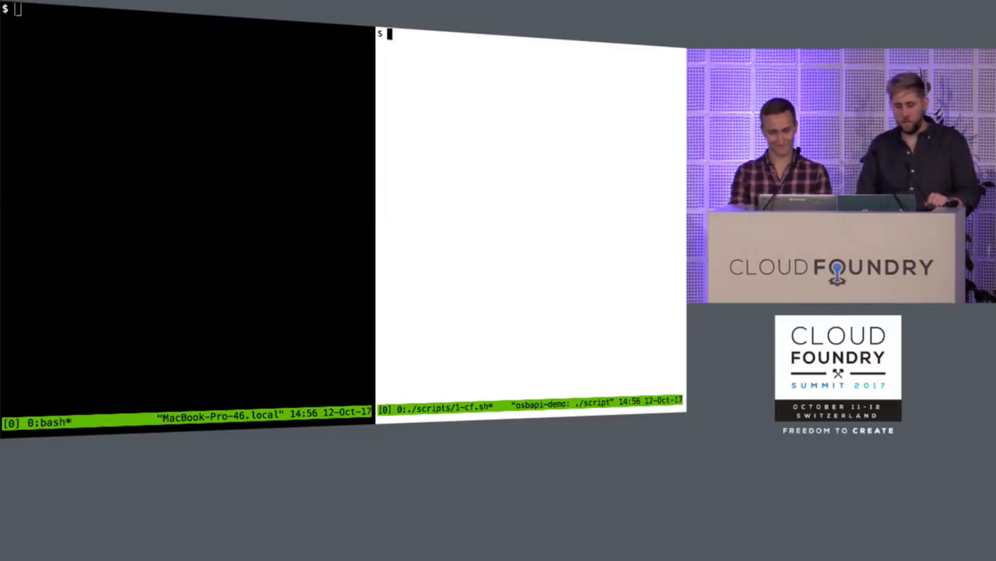
# List the Cloud Foundry apps and bind my-service to extremely-basic-node-app.
pyautogui.write('cf apps')
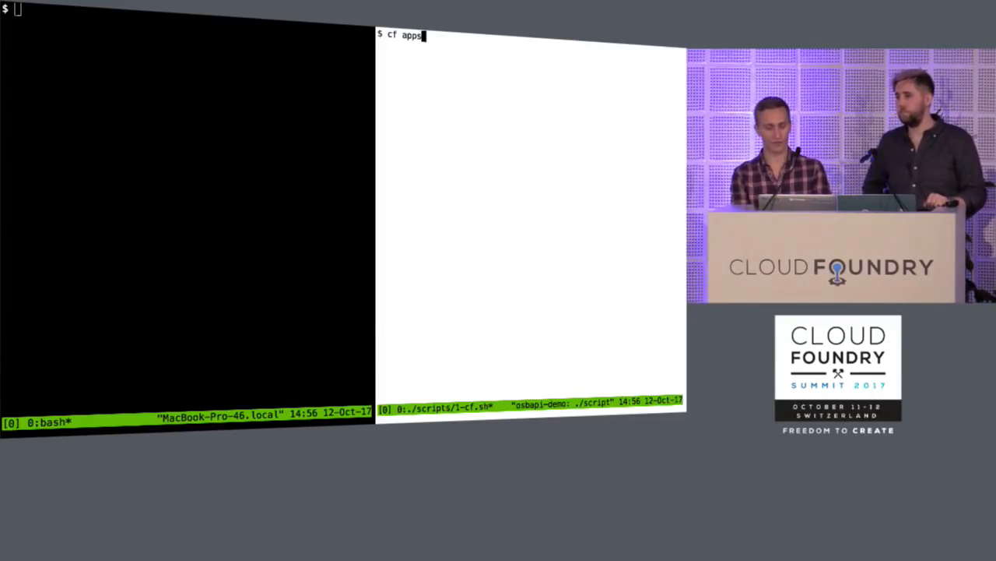
pyautogui.press('Return')
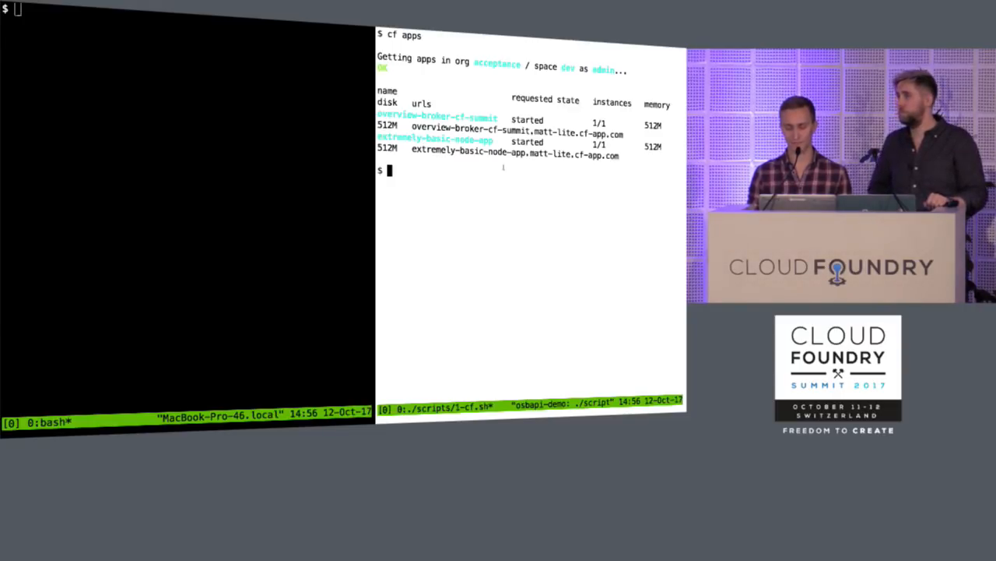
pyautogui.write('cf bind-service extremely-basic-node-app my-service')
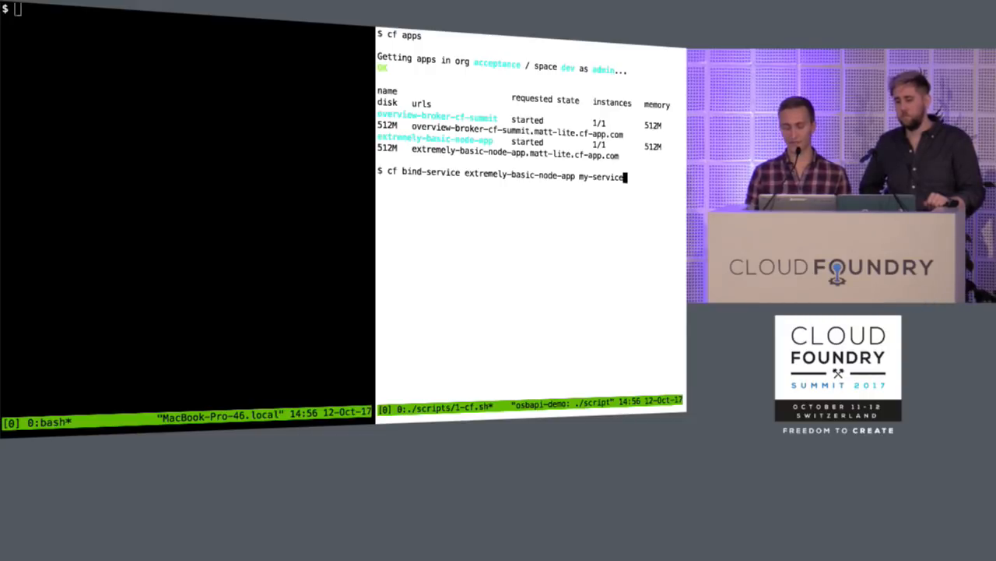
pyautogui.press('Return')
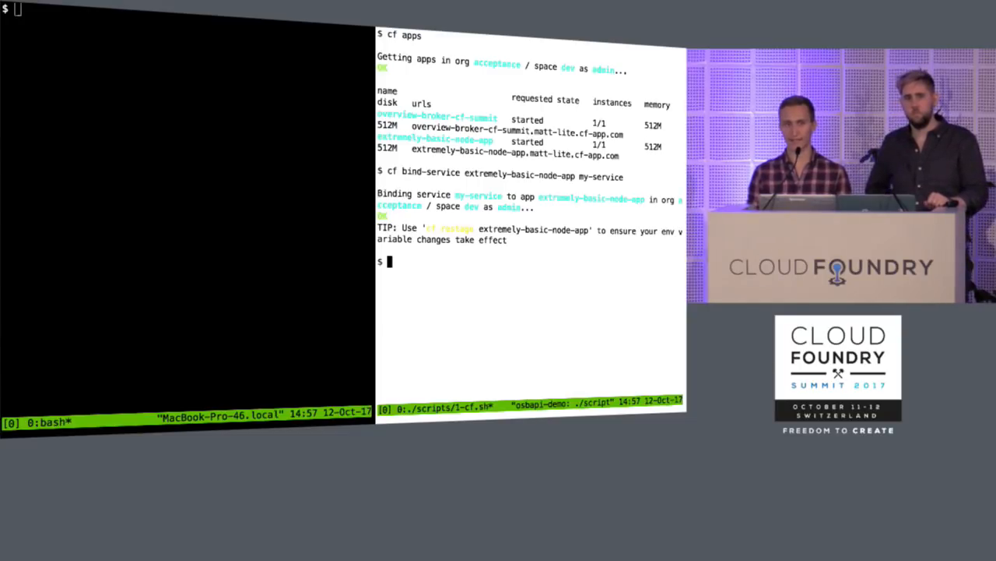
# Page the environment of extremely-basic-node-app through less with cf env.
pyautogui.write('cf env extremely-basic-node-app | less')
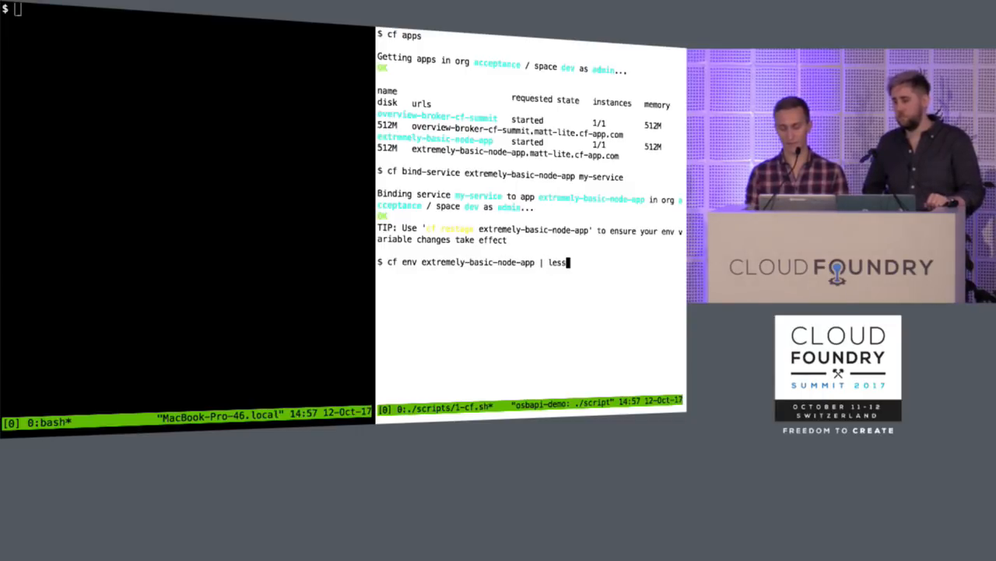
pyautogui.press('Return')
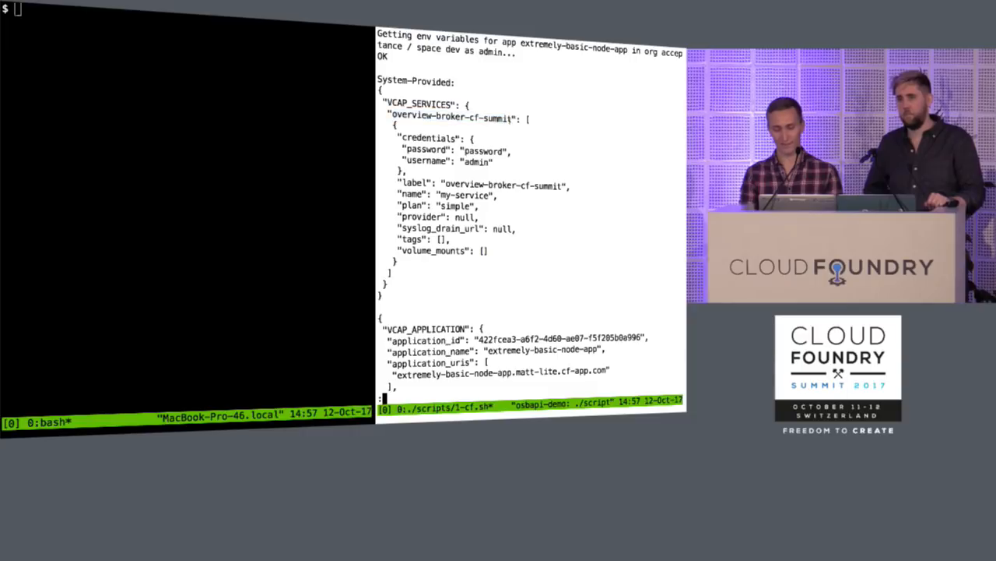
# Look through the node app's VCAP_SERVICES credentials for my-service in the less output.
pyautogui.doubleClick(449, 118)
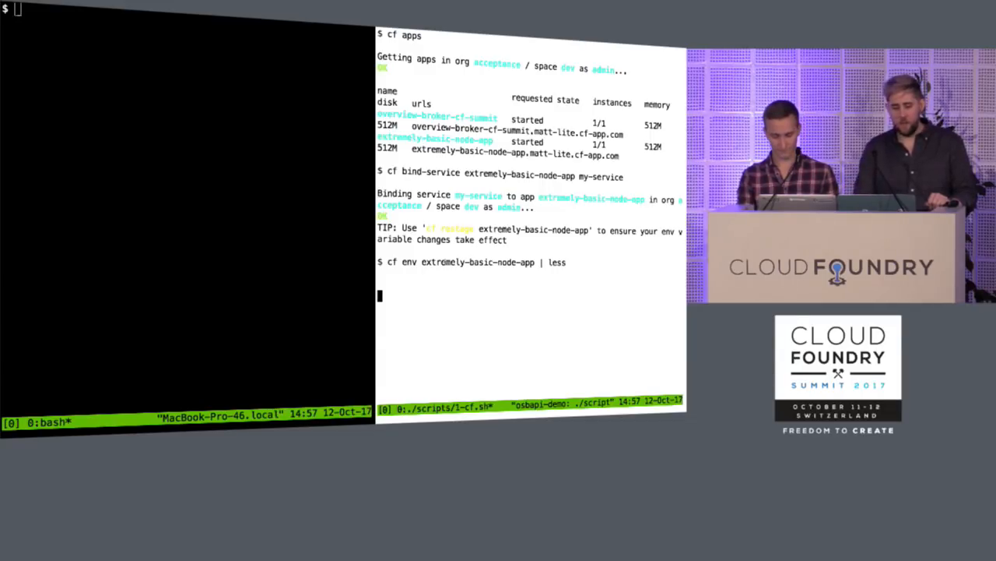
# View overview-binding.yaml, then create the binding with kubectl in the service-catalog context.
pyautogui.write('less /Users/aley/workspace/osbapi-demo/scripts/resources/overview-binding.yaml')
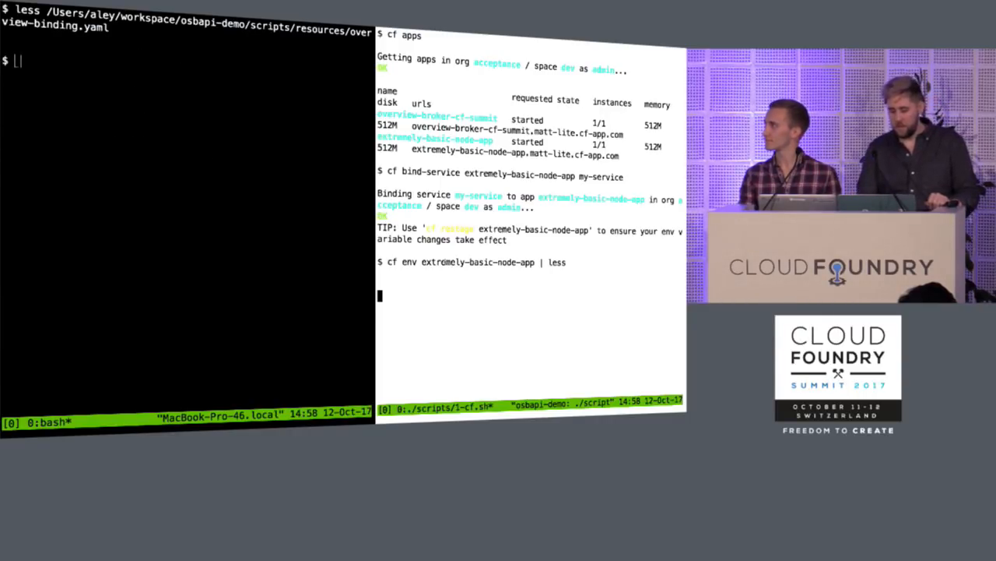
pyautogui.write('kubectl --context=service-catalog create -f /Users/aley/wor')
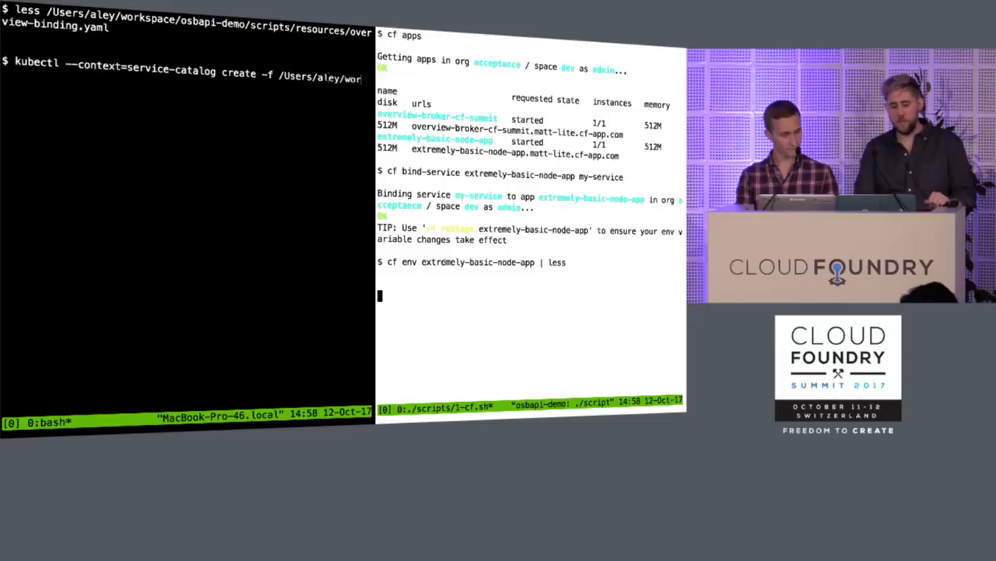
pyautogui.press('Return')
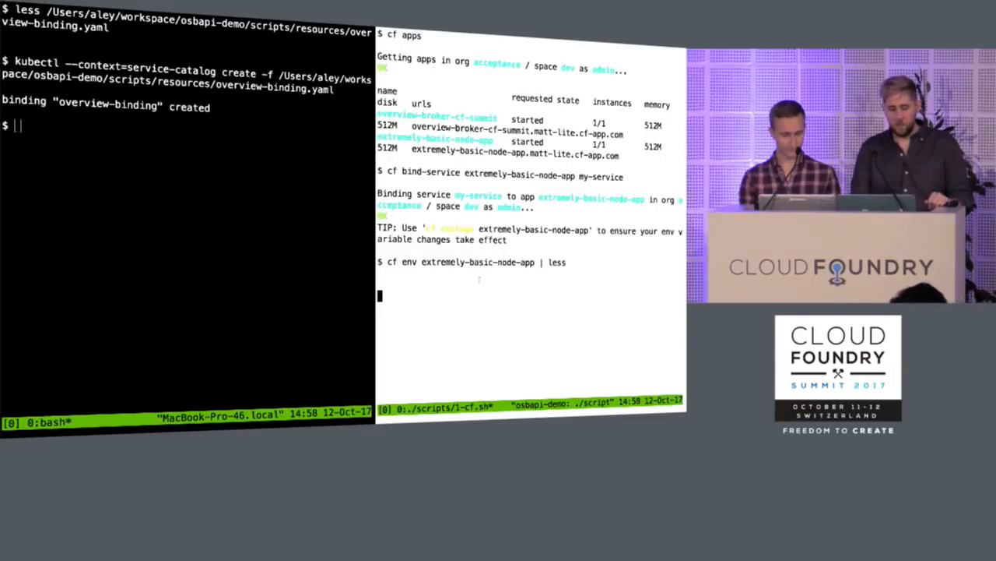
# Show the binding as YAML and list development namespace secrets, revealing overview-credentials.
pyautogui.write('kubectl --context=service-catalog -n development get binding -o yaml | less')
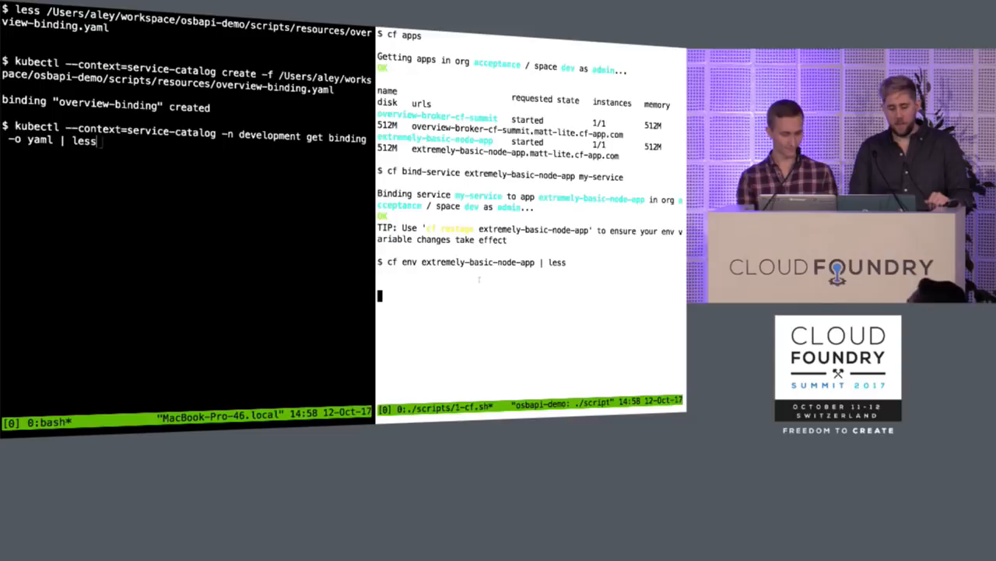
pyautogui.press('Return')
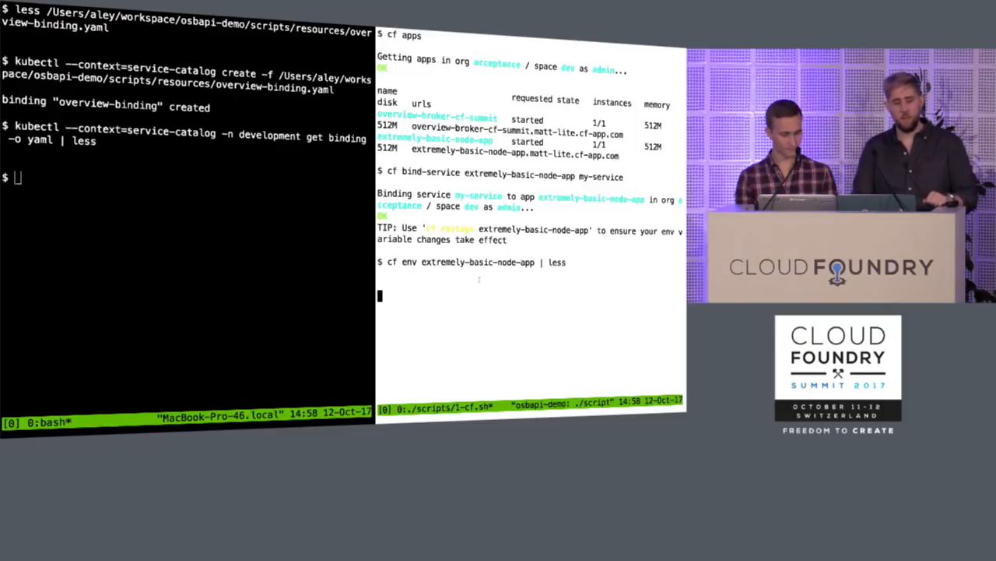
pyautogui.write('kubectl get secrets -n development')
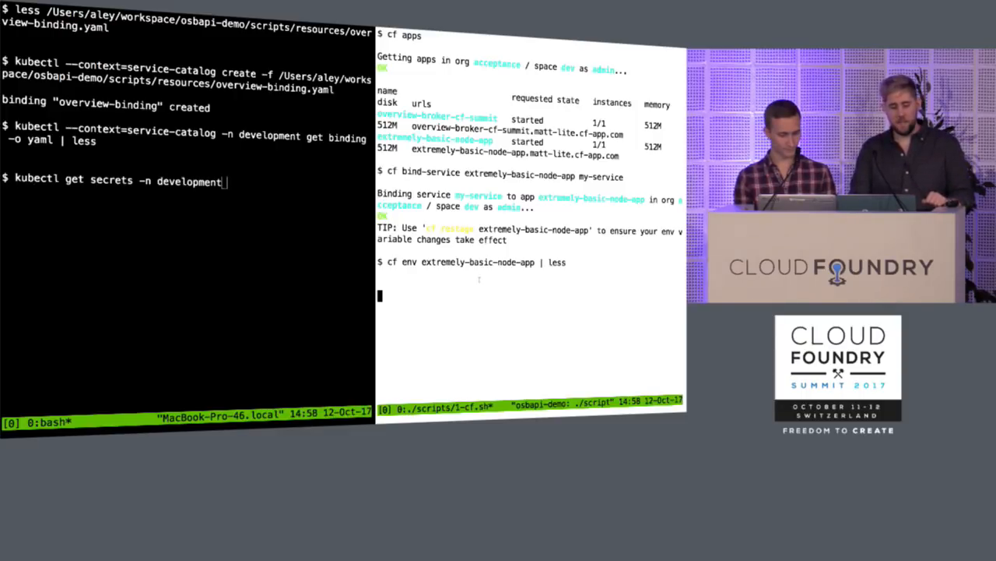
pyautogui.press('Return')
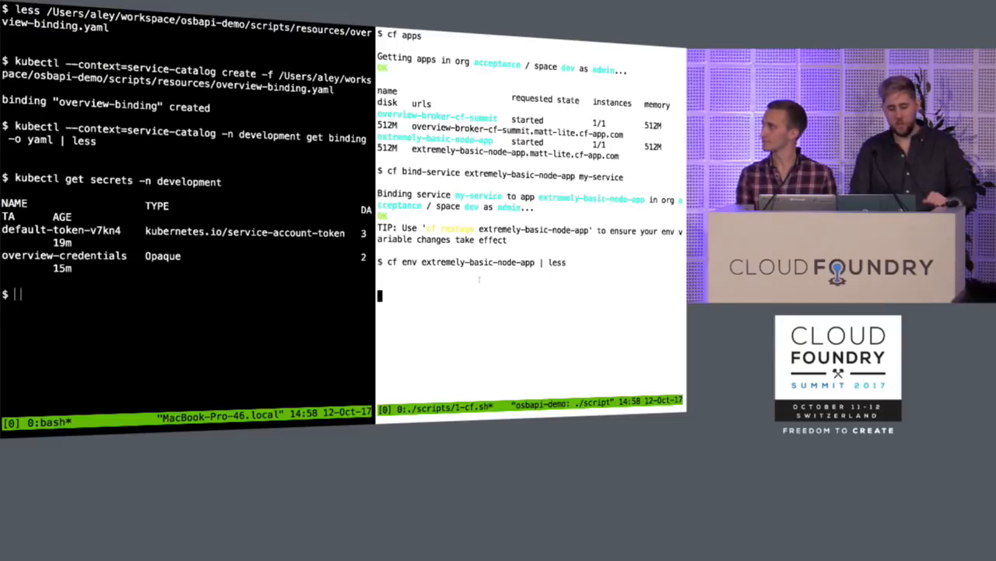
pyautogui.write('kub')
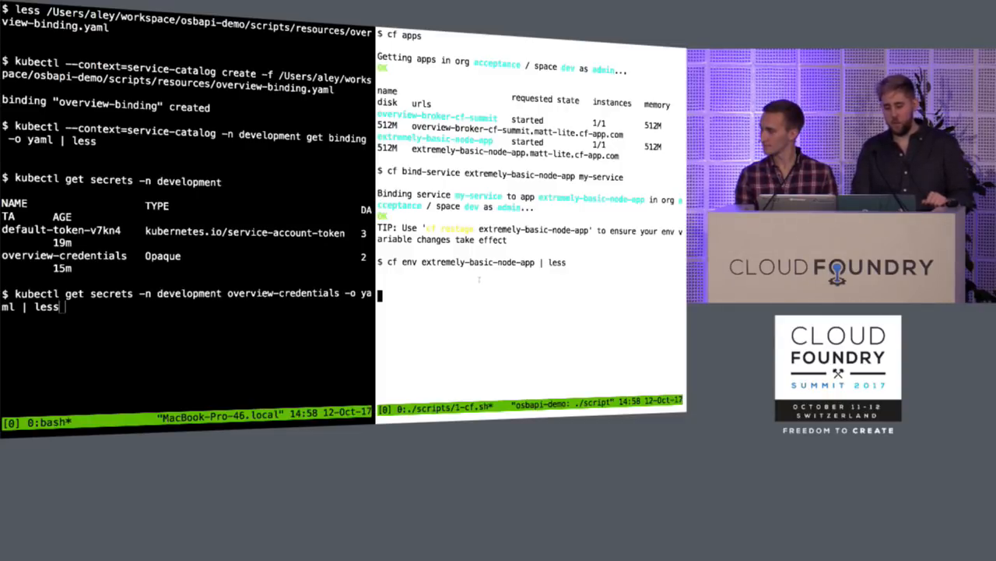
# View the overview-credentials secret as YAML, then begin a cf unbind-service command for the node app.
pyautogui.press('Return')
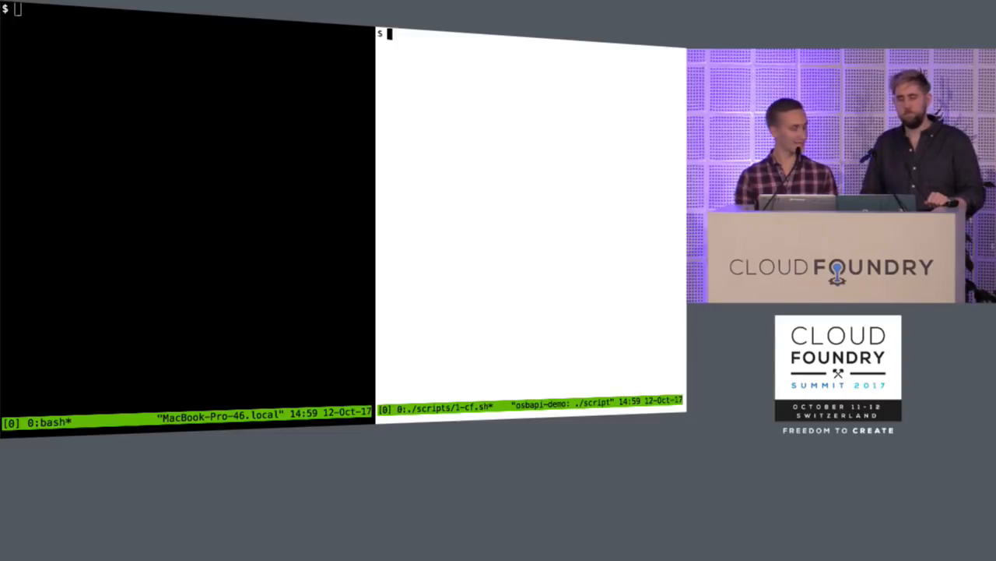
pyautogui.write('cf unbind-service extremel')
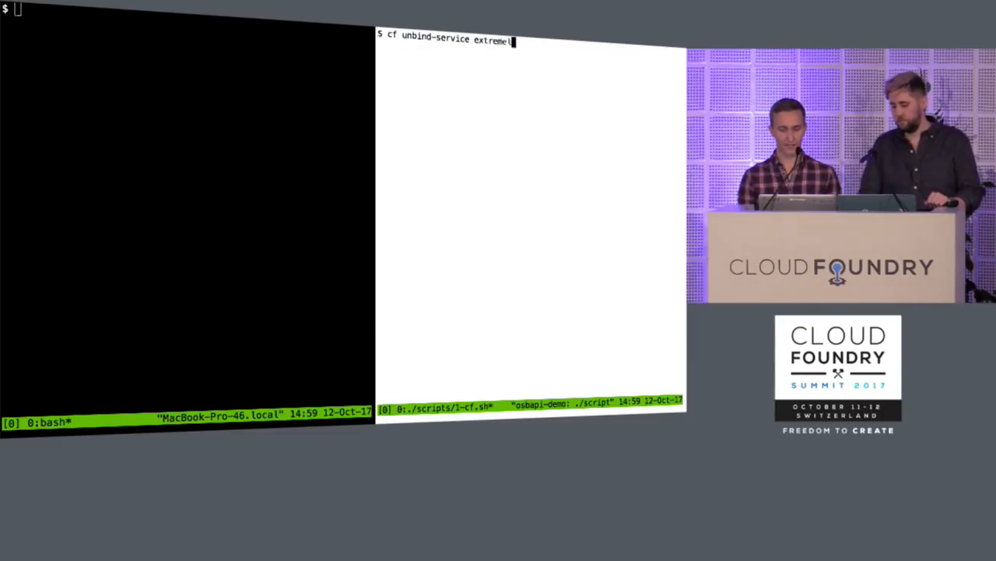